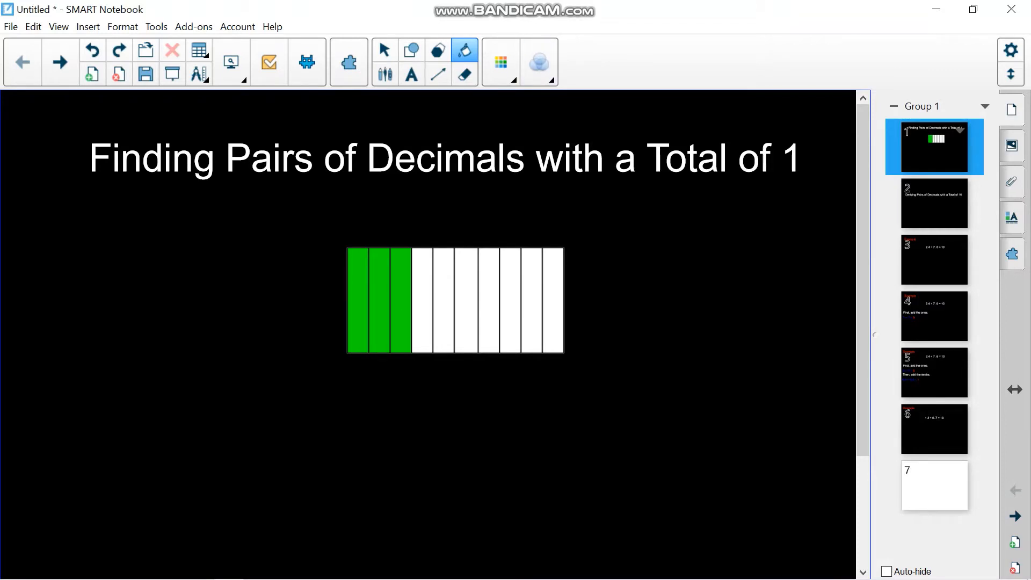
# Write 0.3 + 0.7 = 1 in green ink, dotting each unshaded part of the bar
pyautogui.click(384, 63)
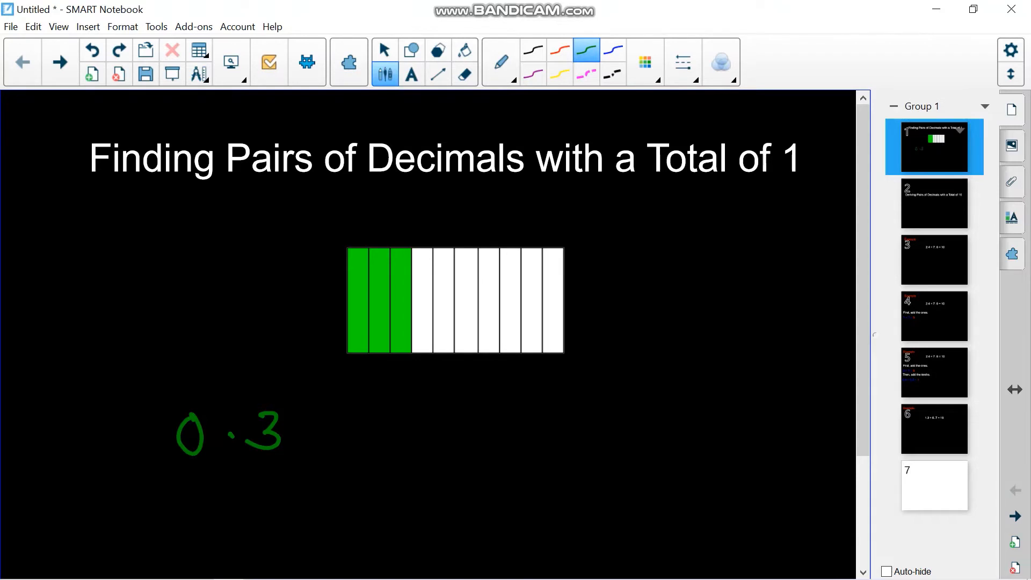
pyautogui.moveTo(424, 258); pyautogui.dragTo(442, 257)
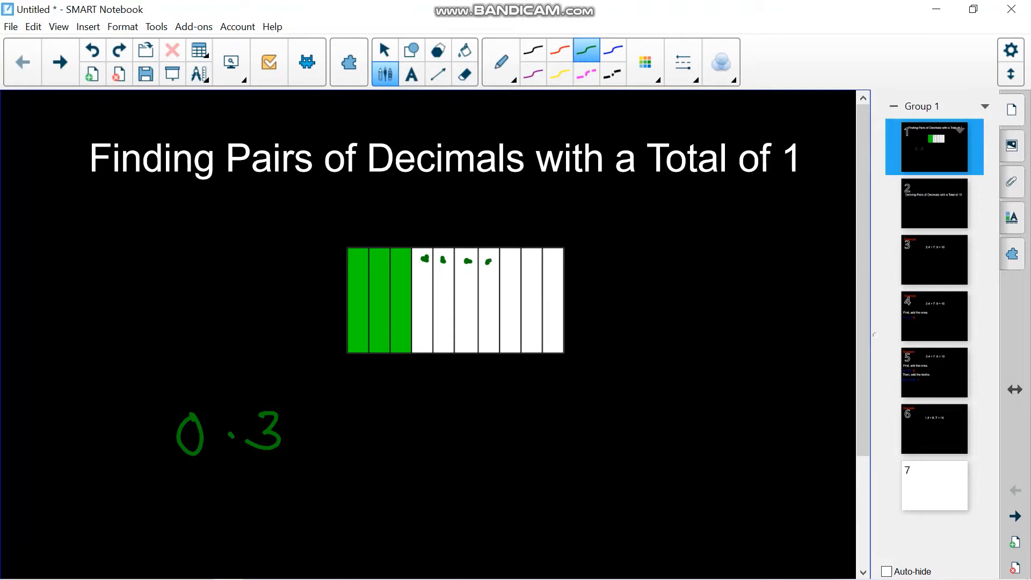
pyautogui.moveTo(490, 262); pyautogui.dragTo(532, 260)
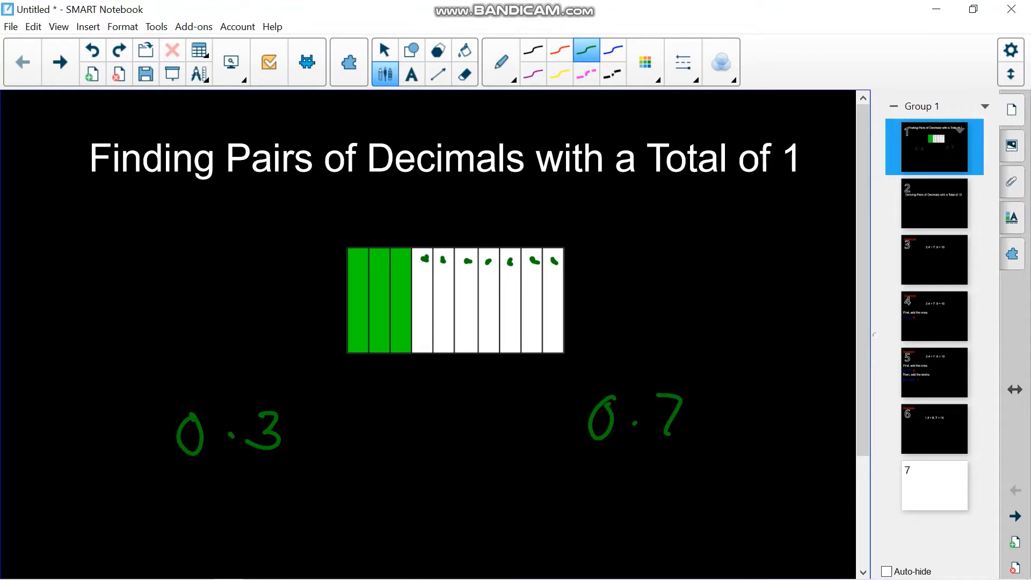
pyautogui.moveTo(726, 419); pyautogui.dragTo(766, 437)
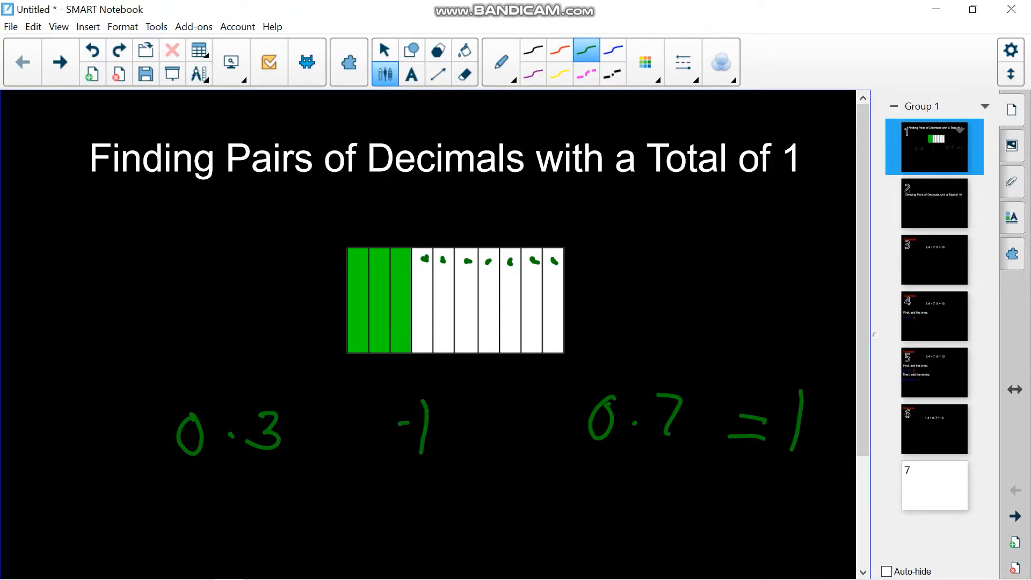
pyautogui.moveTo(399, 424); pyautogui.dragTo(460, 424)
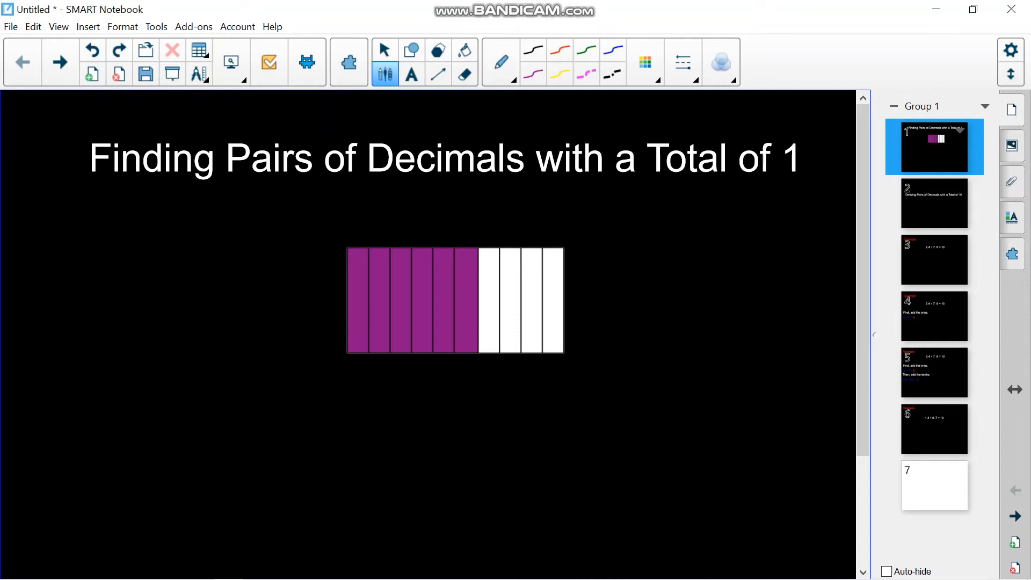
# Write 0.6 under the shaded part and 0.4 under the unshaded part
pyautogui.moveTo(263, 410); pyautogui.dragTo(250, 454)
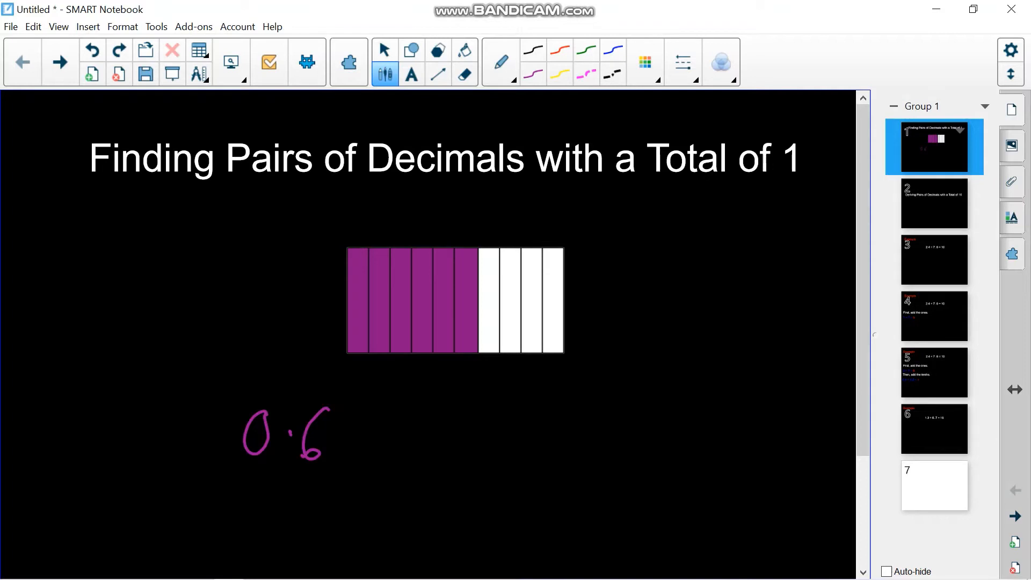
pyautogui.moveTo(614, 404); pyautogui.dragTo(605, 444)
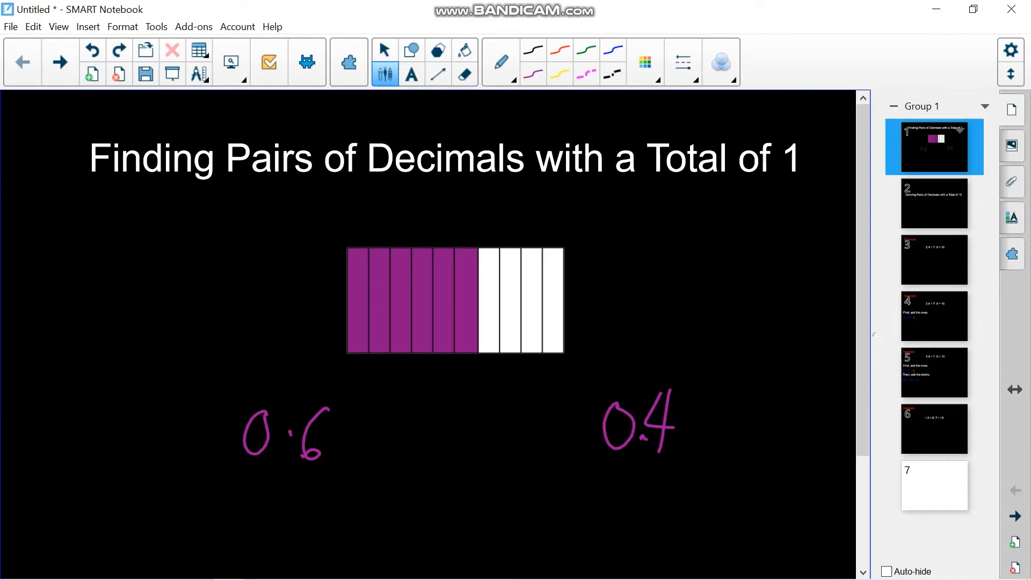
pyautogui.moveTo(460, 407); pyautogui.dragTo(492, 453)
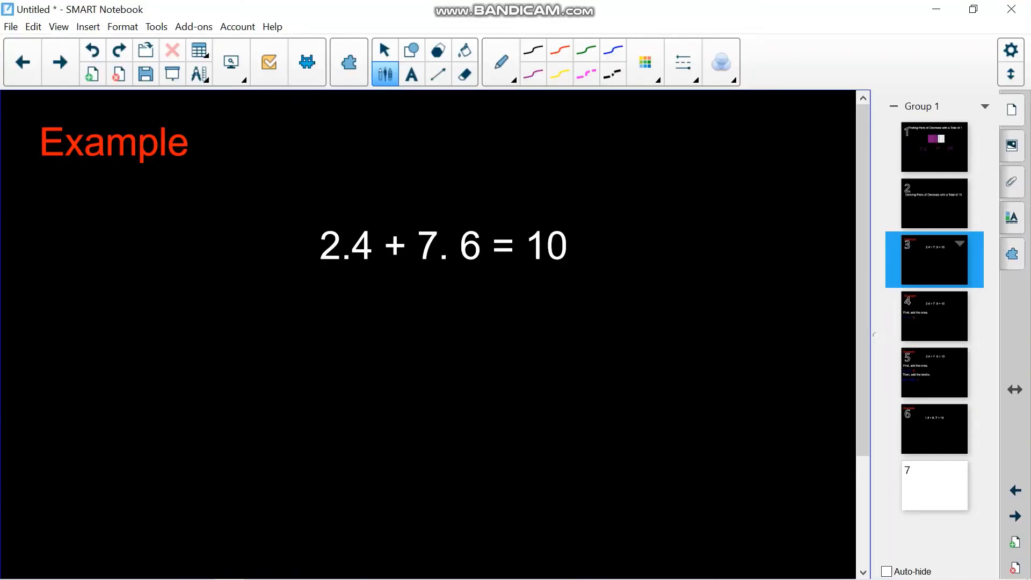
pyautogui.moveTo(1010, 8)
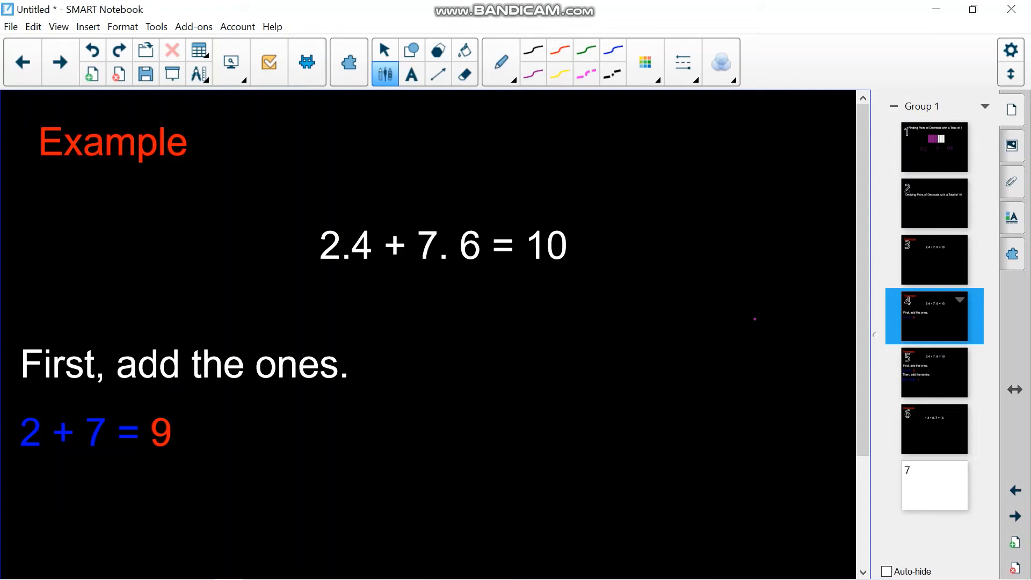
# Circle ones digits 2 and 7, underline 9, then mark the tenths digits on the next slide
pyautogui.moveTo(342, 213); pyautogui.dragTo(302, 256)
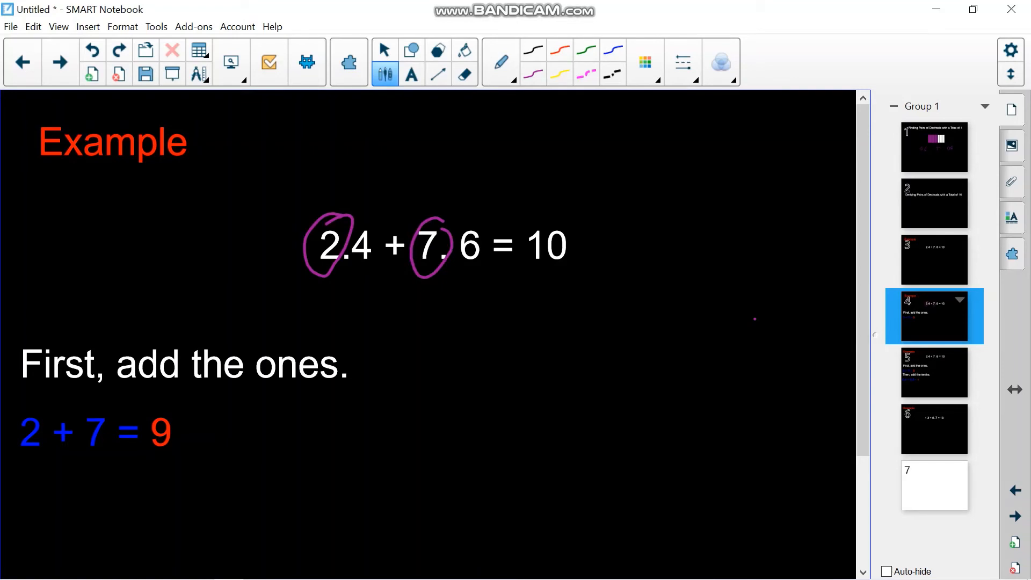
pyautogui.moveTo(148, 457); pyautogui.dragTo(177, 454)
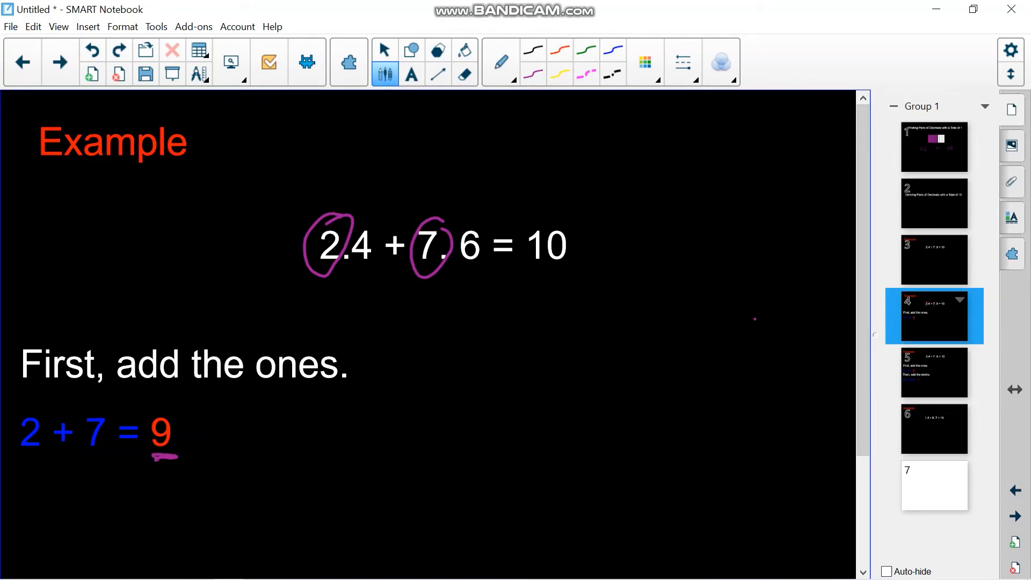
pyautogui.click(933, 373)
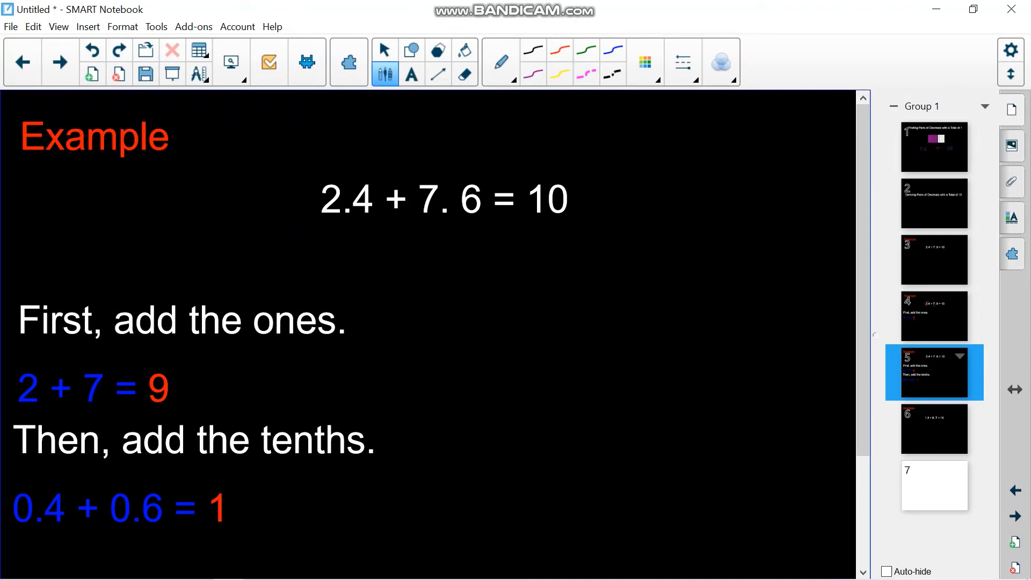
pyautogui.moveTo(355, 191); pyautogui.dragTo(378, 191)
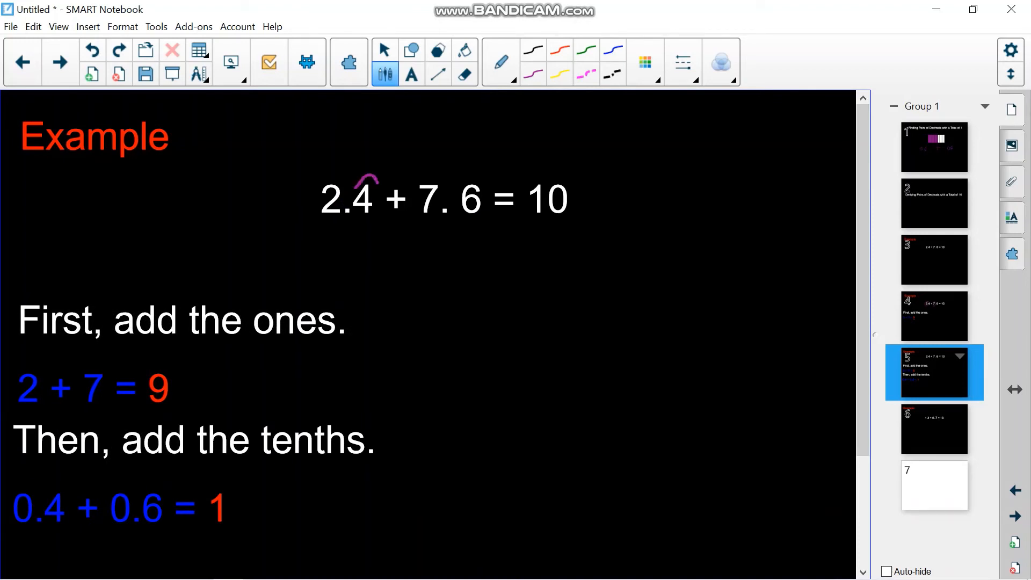
pyautogui.moveTo(355, 178); pyautogui.dragTo(460, 223)
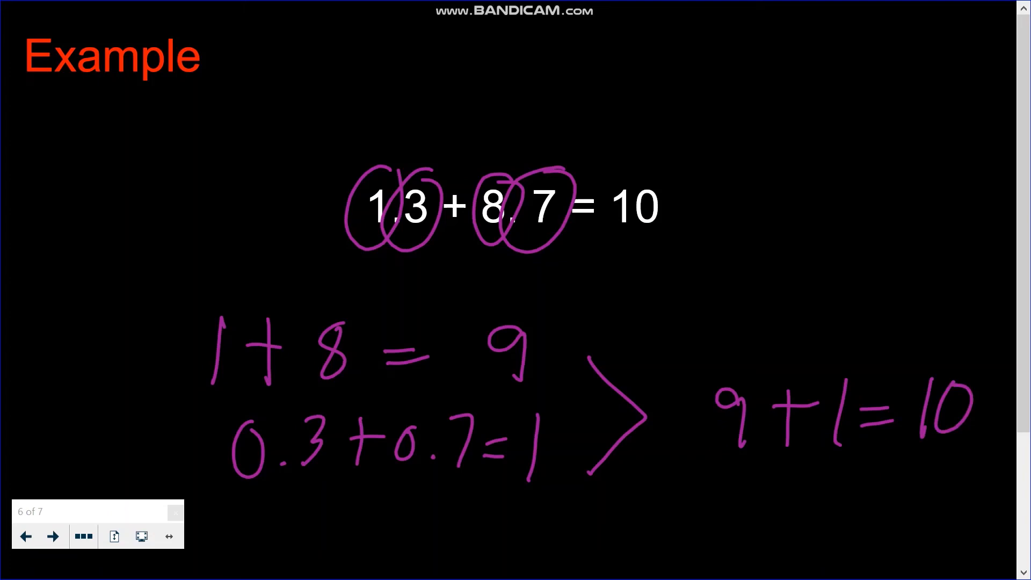
# Exit the full-screen lesson slideshow
pyautogui.click(54, 536)
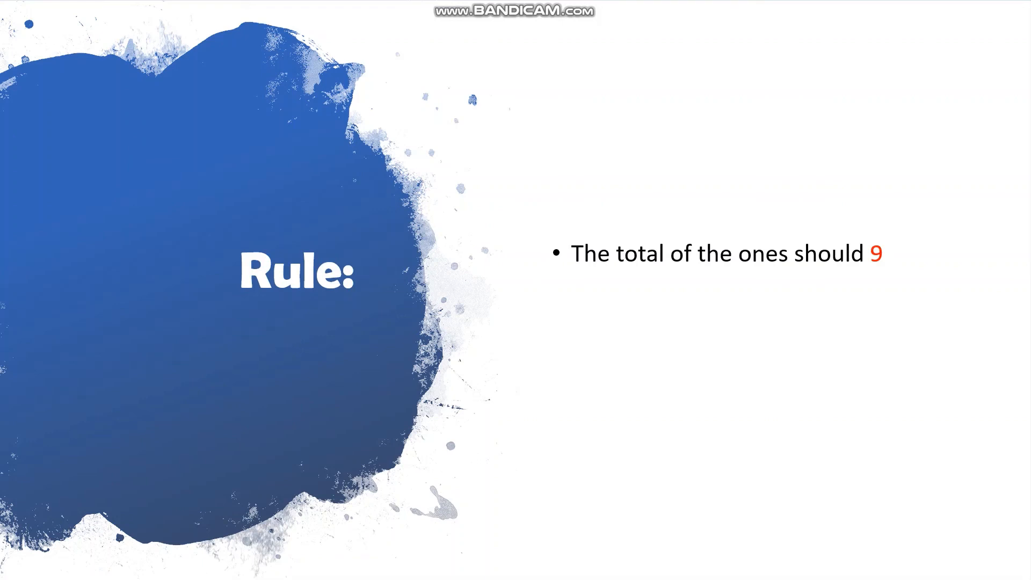